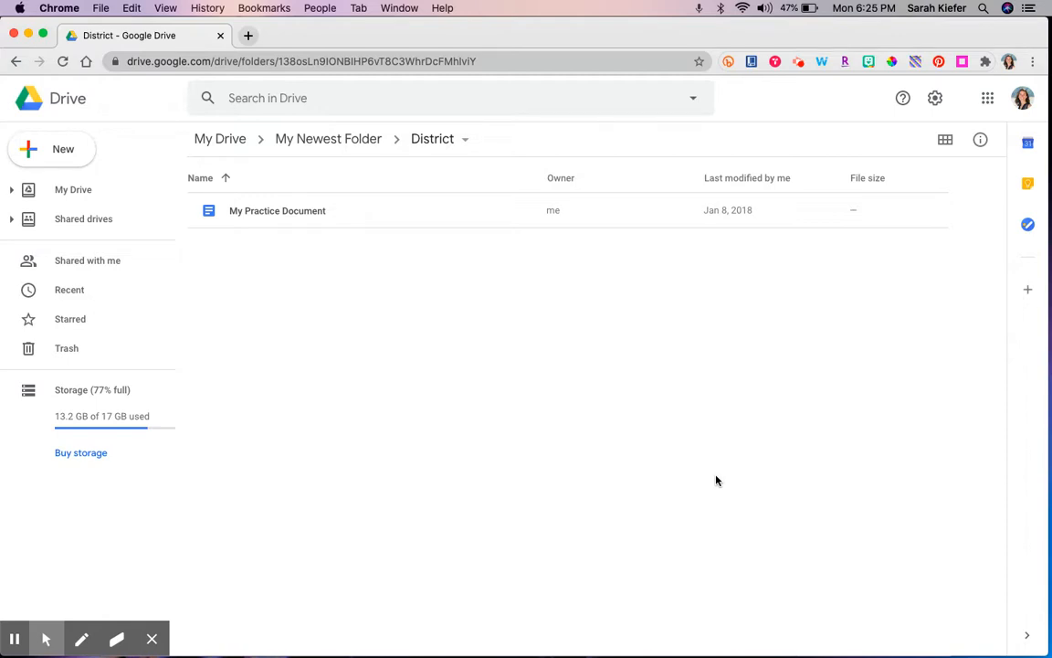
{"action": "mouse_move", "coordinate": [544, 474]}
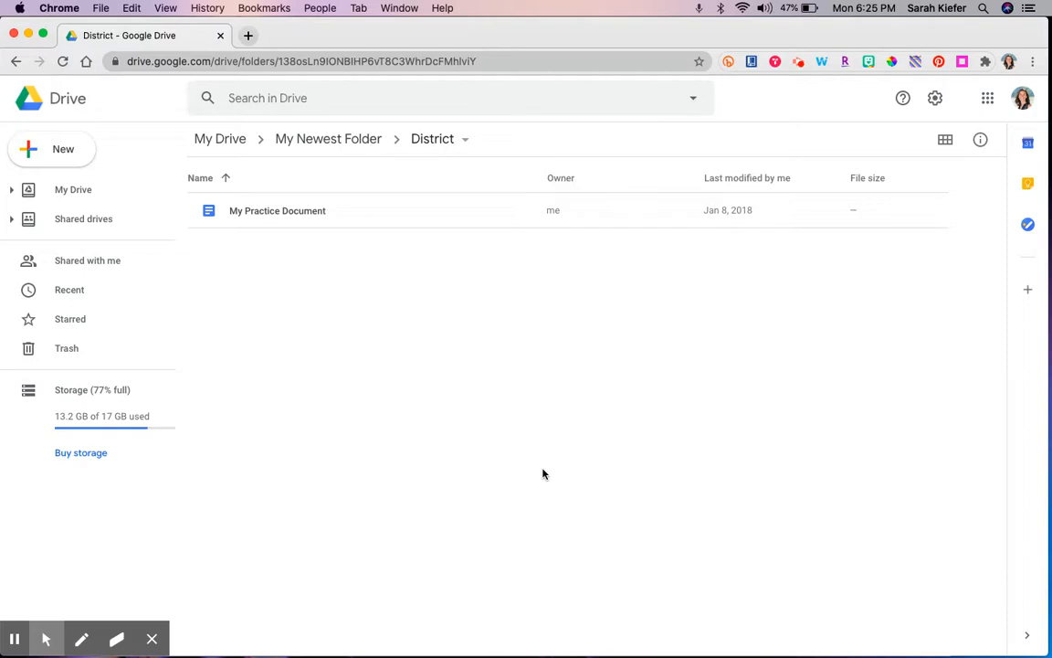
{"action": "mouse_move", "coordinate": [389, 408]}
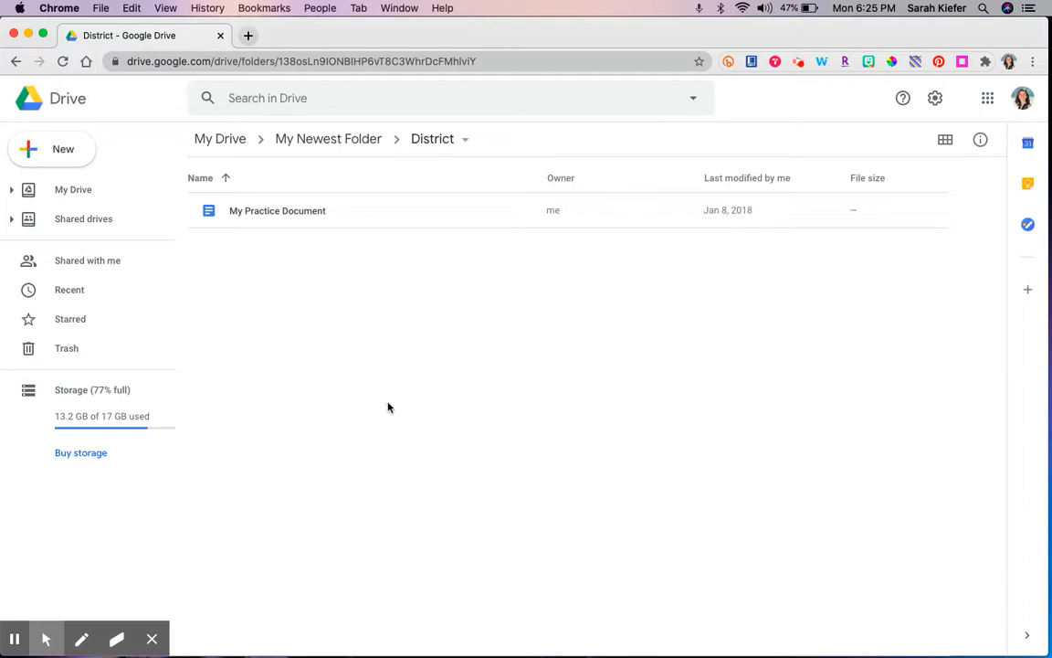
{"action": "mouse_move", "coordinate": [283, 381]}
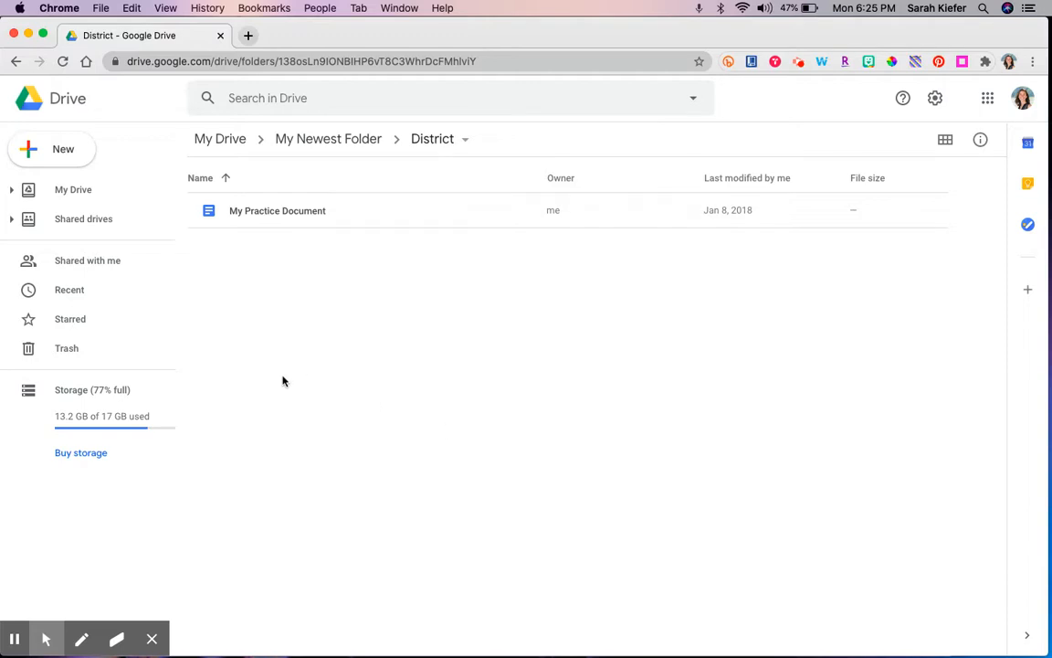
{"action": "mouse_move", "coordinate": [418, 219]}
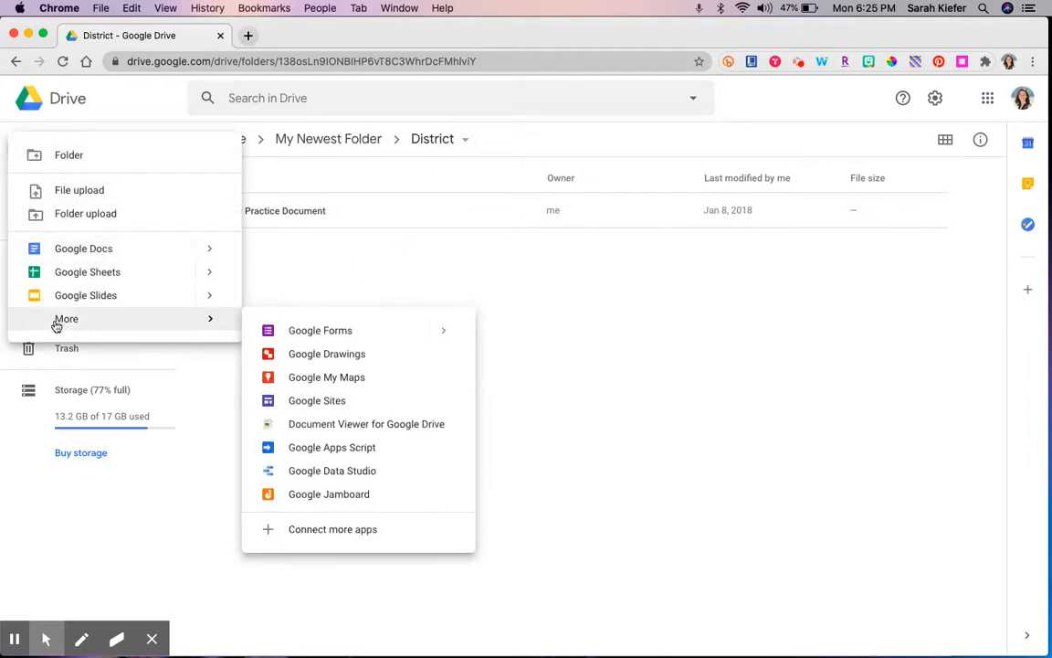
{"action": "mouse_move", "coordinate": [320, 329]}
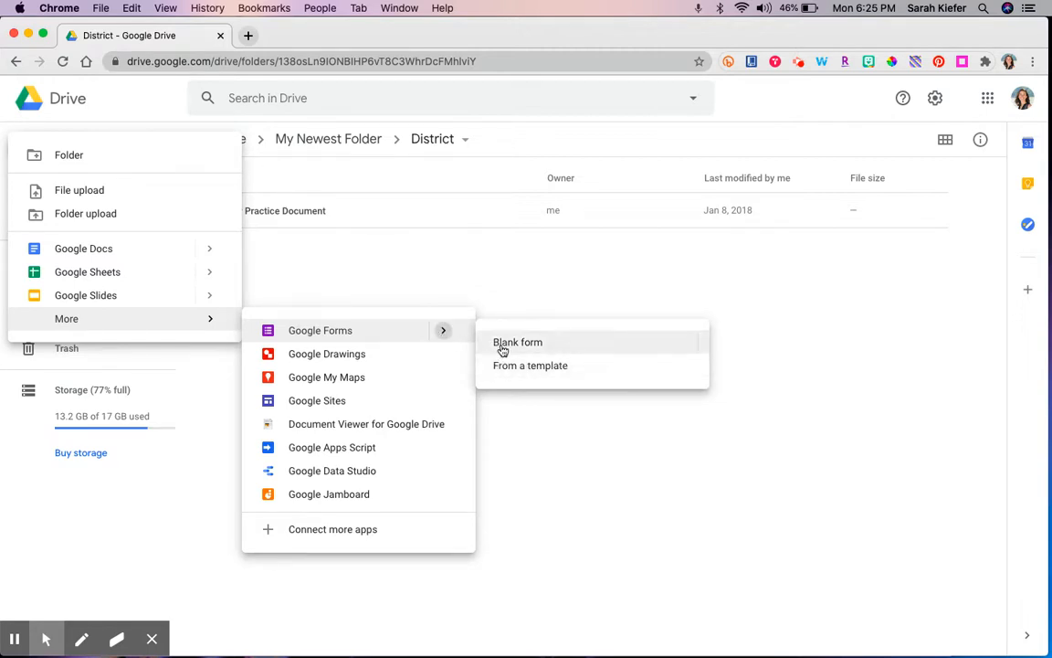
{"action": "mouse_move", "coordinate": [518, 365]}
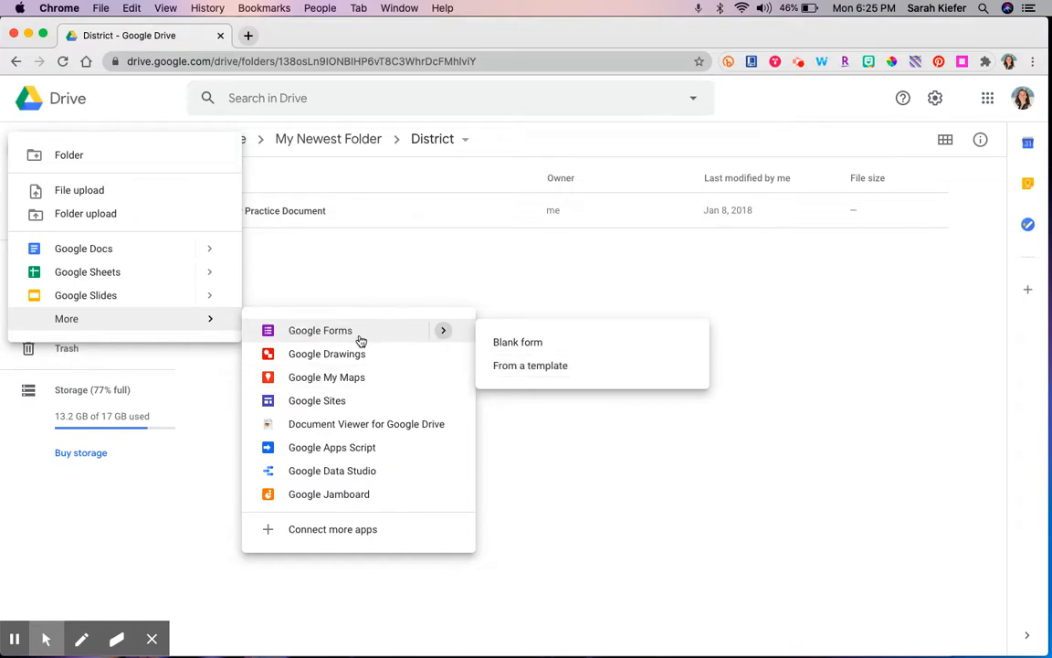
Create a blank Google Form from the New menu in the District folder.
{"action": "left_click", "coordinate": [518, 341]}
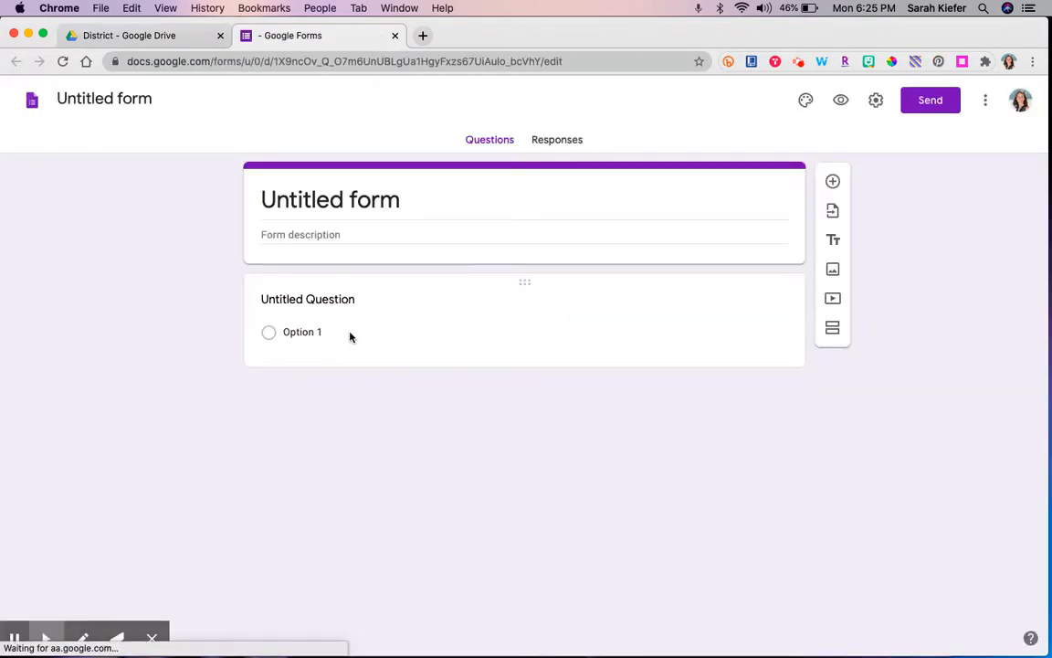
Select the Untitled Question title in the new blank form for editing.
{"action": "left_click", "coordinate": [308, 299]}
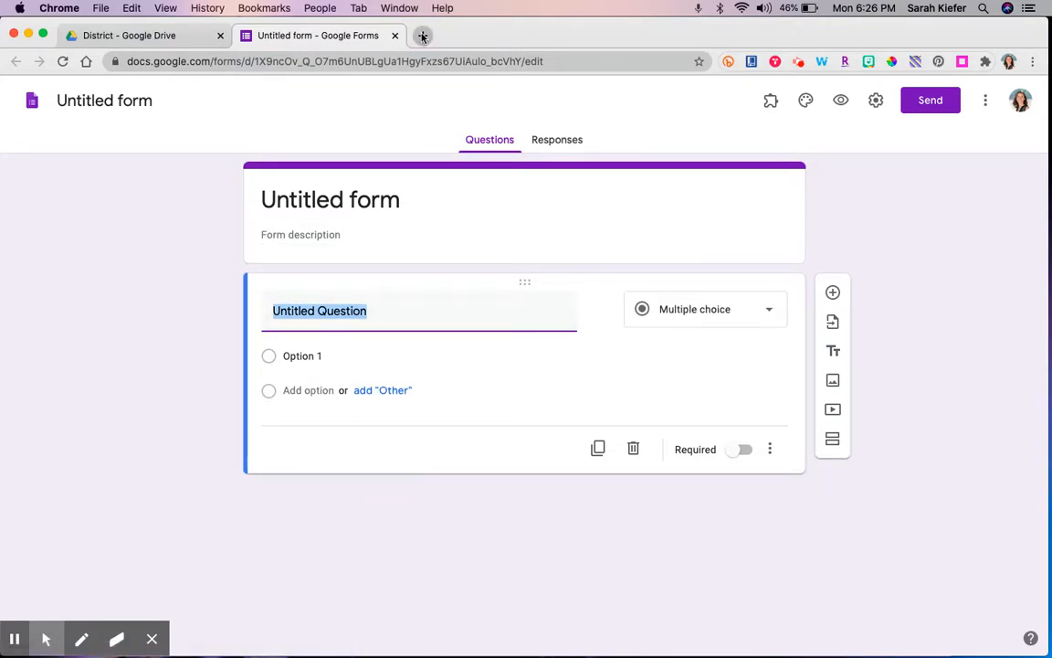
{"action": "mouse_move", "coordinate": [423, 35]}
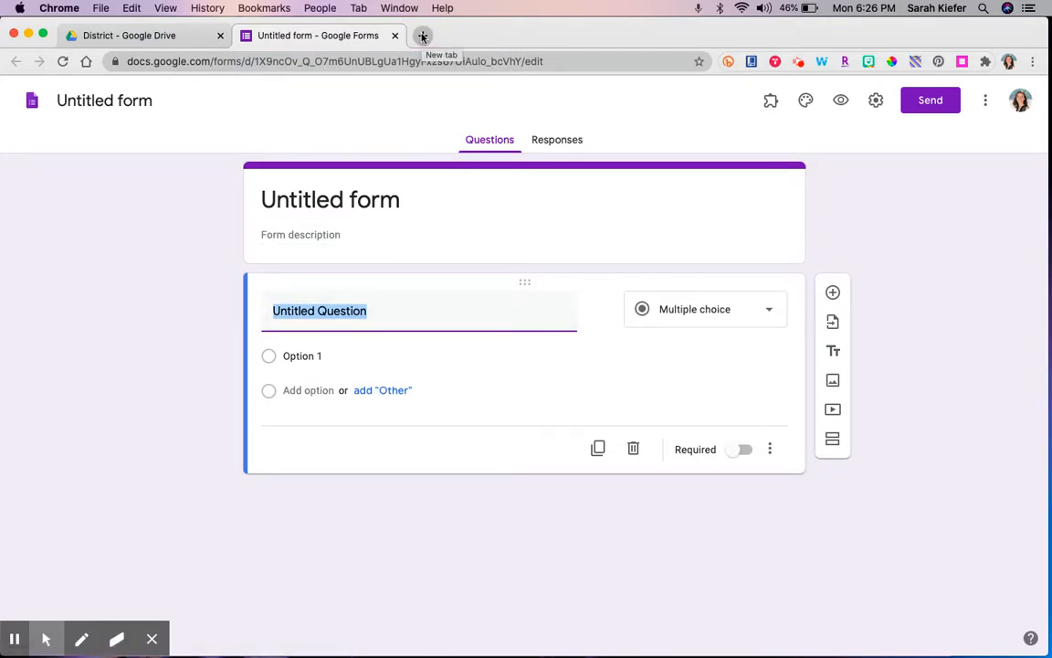
Open a new Chrome tab and enter 'forms.new' in the address bar.
{"action": "left_click", "coordinate": [423, 35]}
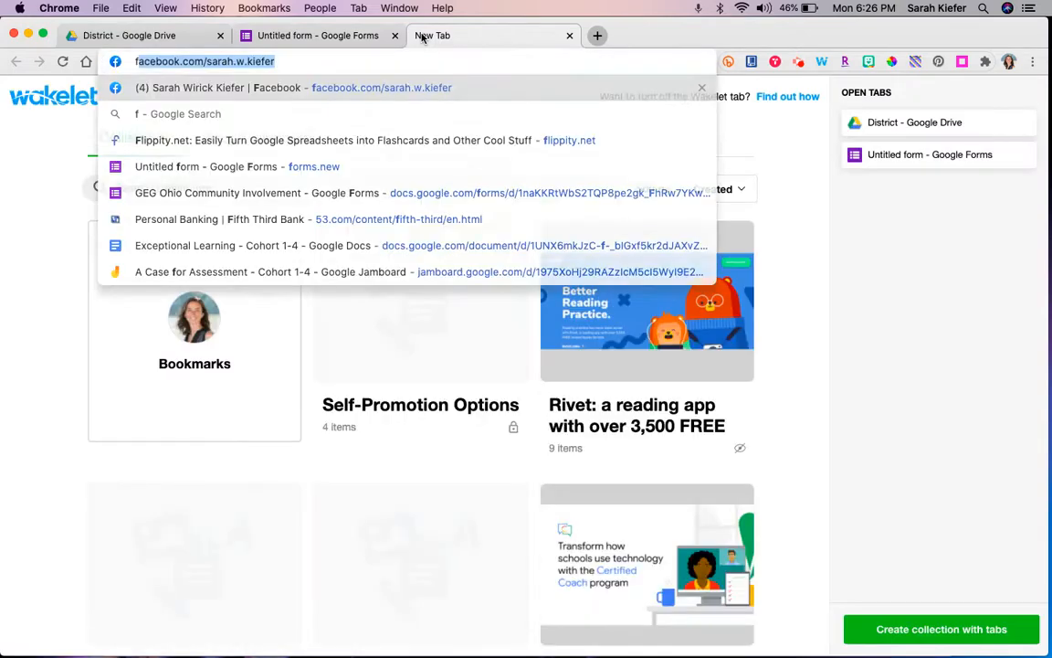
{"action": "type", "text": "forms.new"}
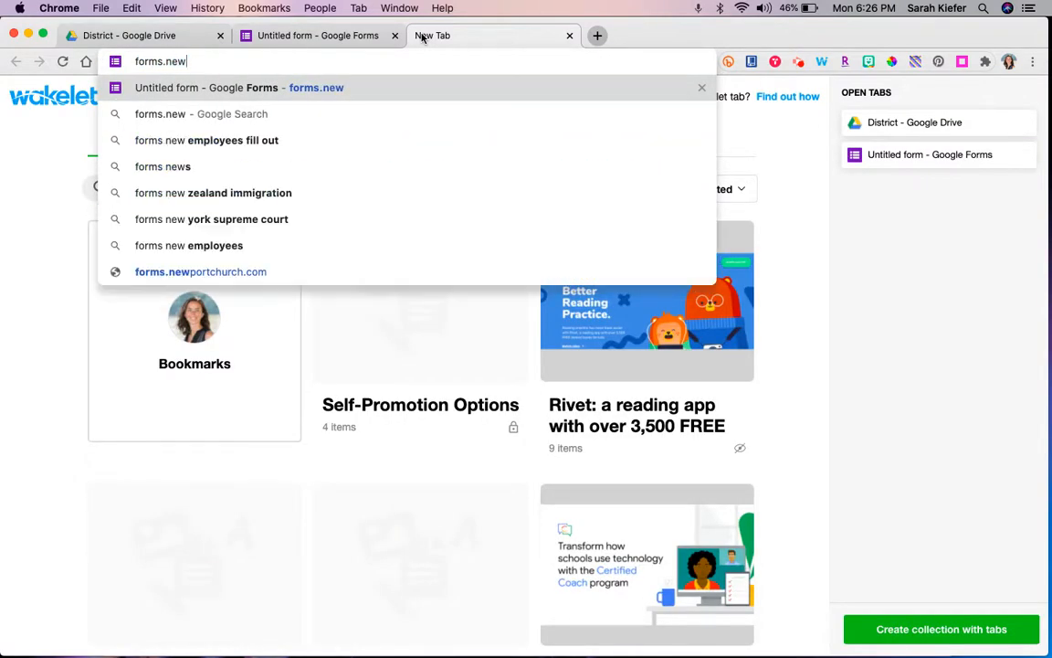